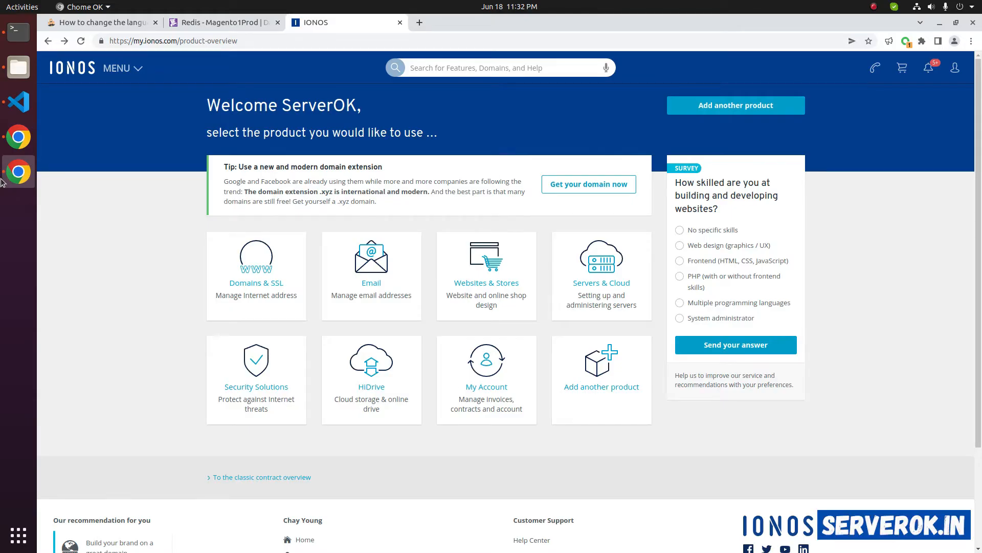
mouse_move(836, 330)
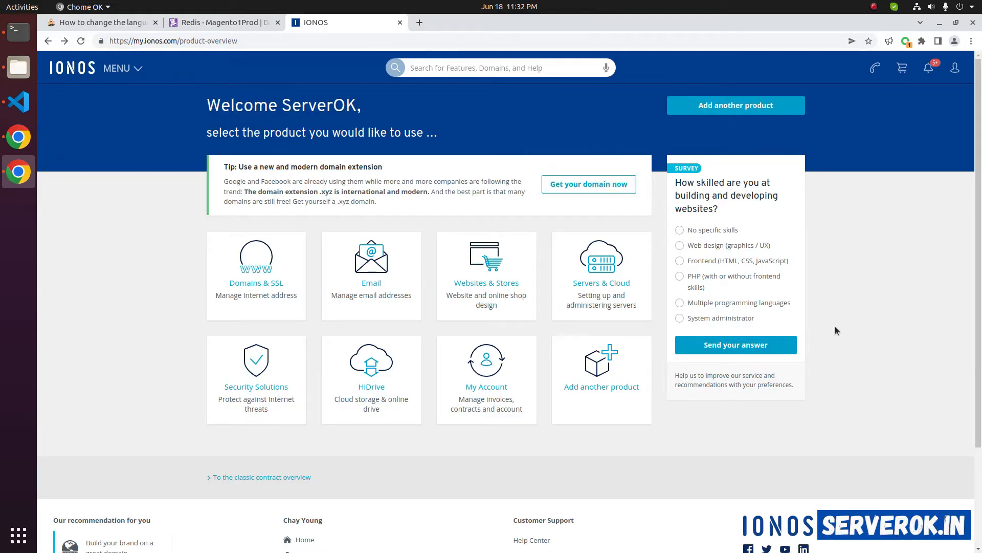
Show the Servers & Cloud list with the running CentOS 8 server.
left_click(601, 258)
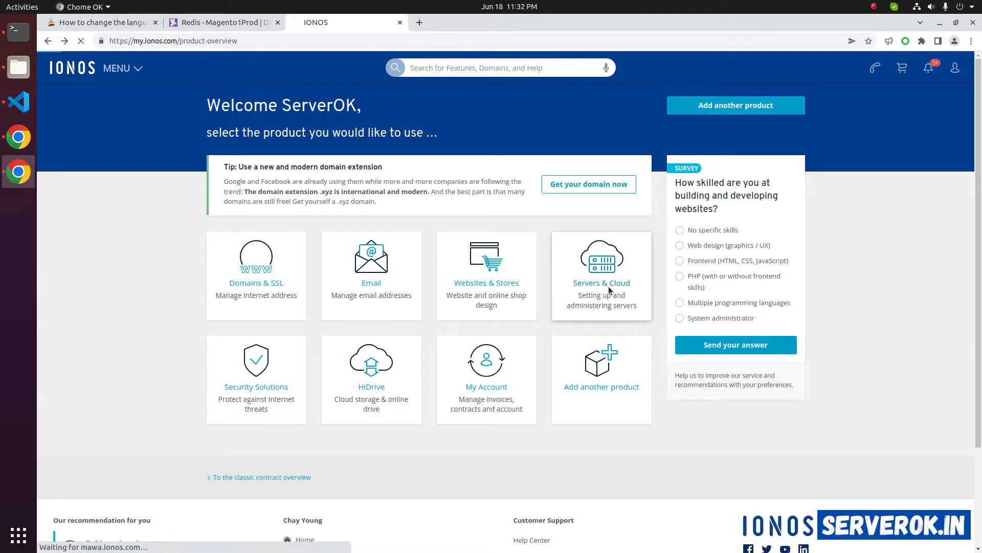
left_click(601, 263)
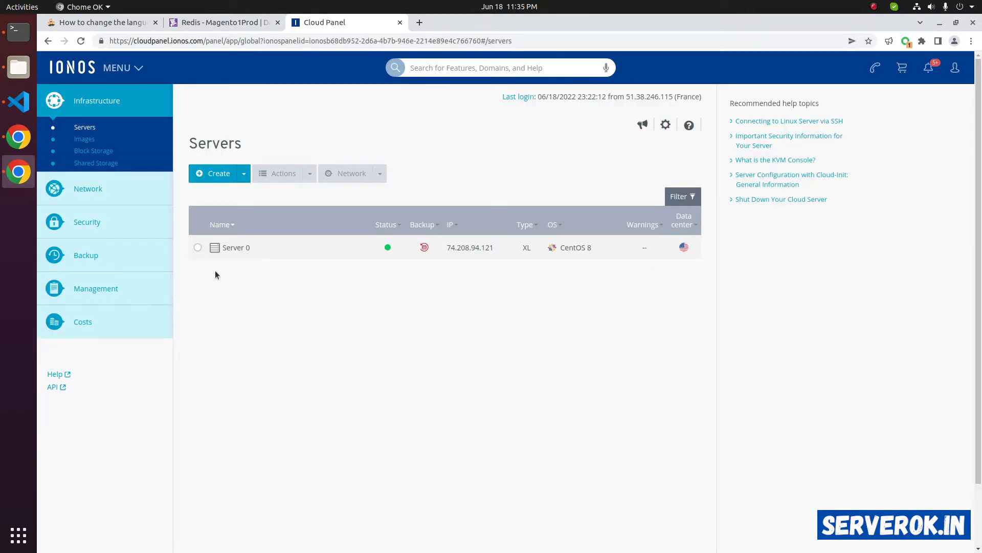
Show Server 0's detail panel with its features, login data and DNS.
left_click(423, 247)
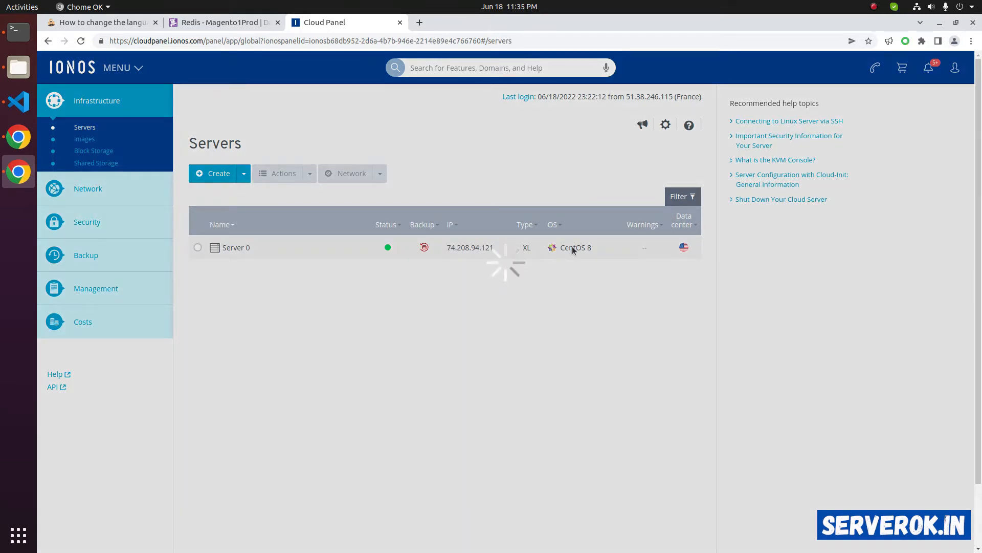
left_click(236, 246)
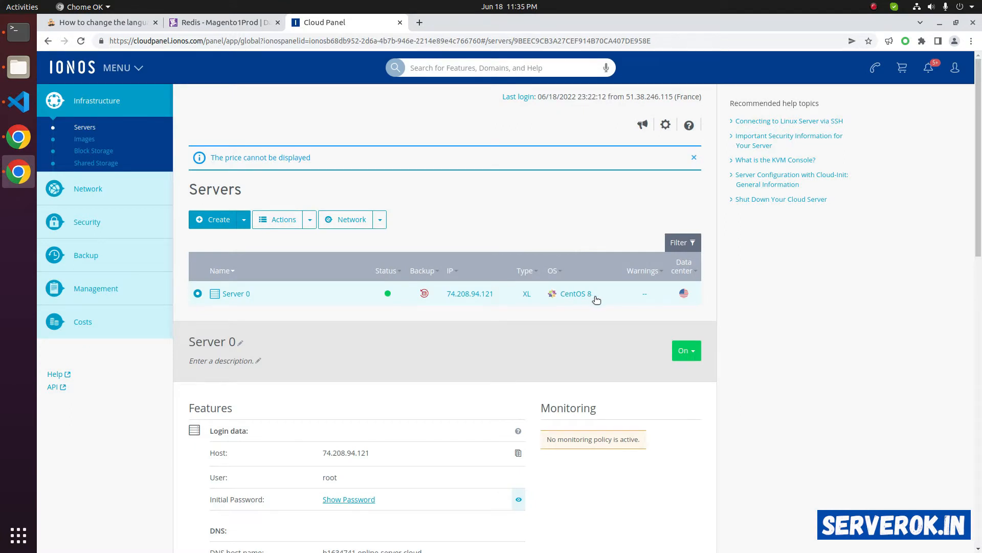
mouse_move(595, 299)
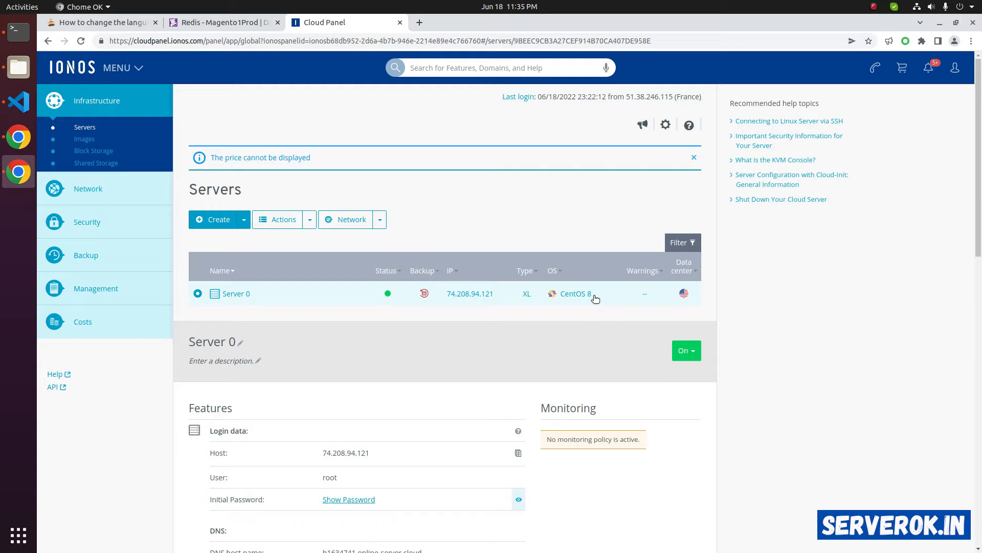
mouse_move(593, 299)
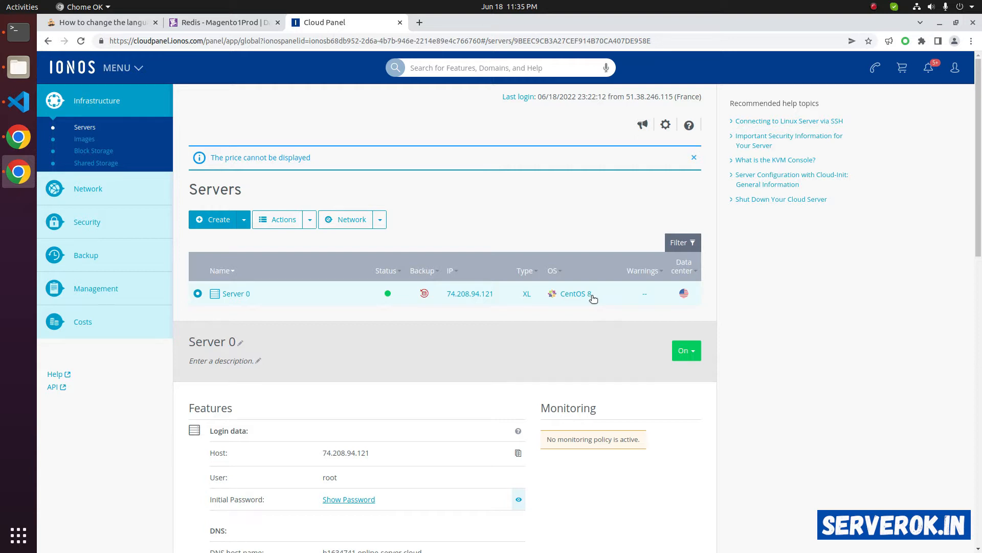
mouse_move(207, 308)
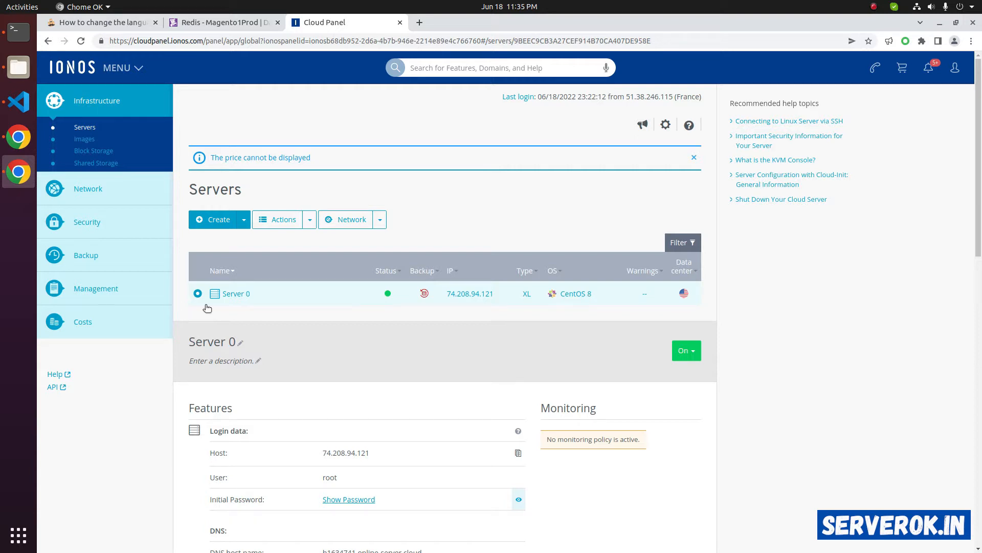
Choose Reinstall Image from Server 0's Actions menu.
left_click(283, 219)
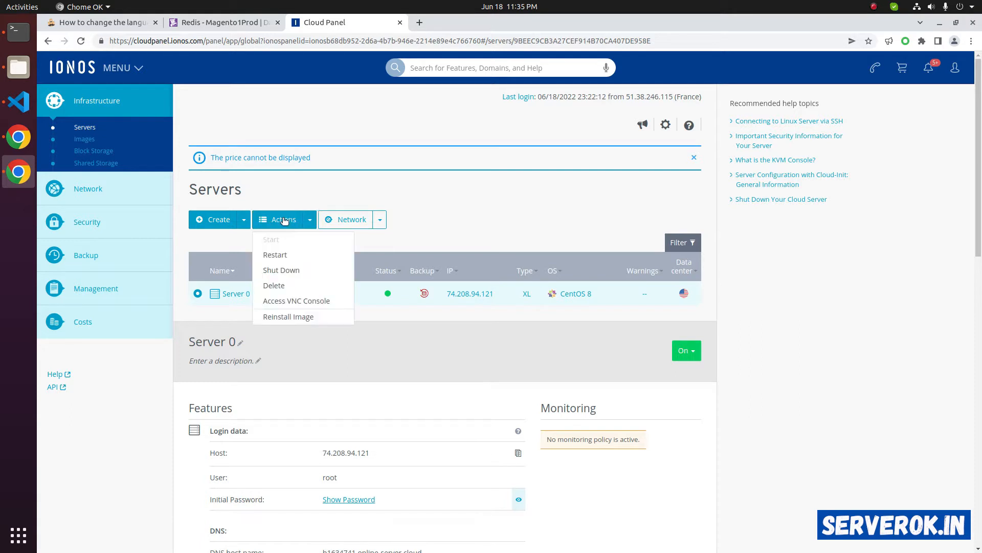
mouse_move(282, 269)
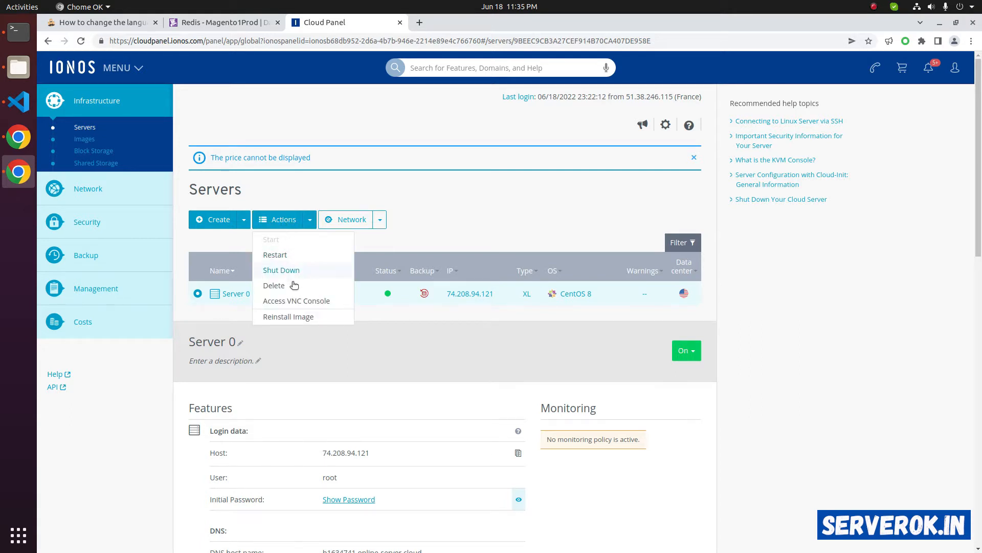
left_click(290, 325)
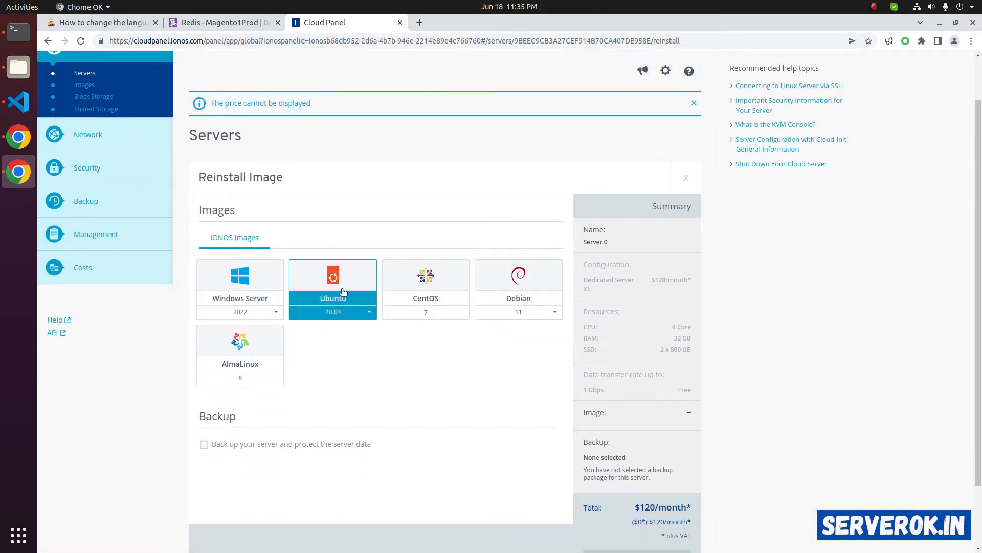
Select the CentOS 7 image and add Plesk Obsidian (Unlimited Domains), totaling $125/month.
left_click(239, 283)
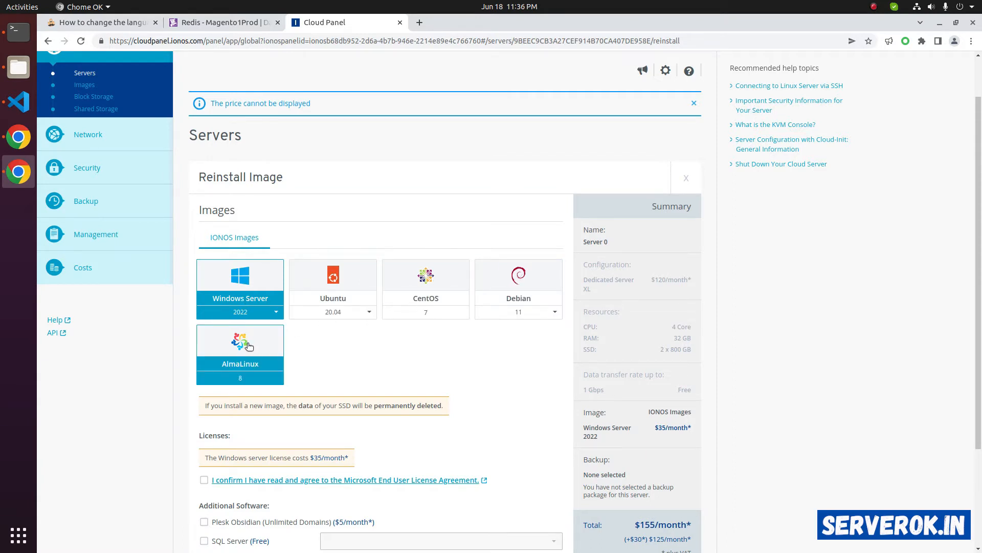
left_click(425, 288)
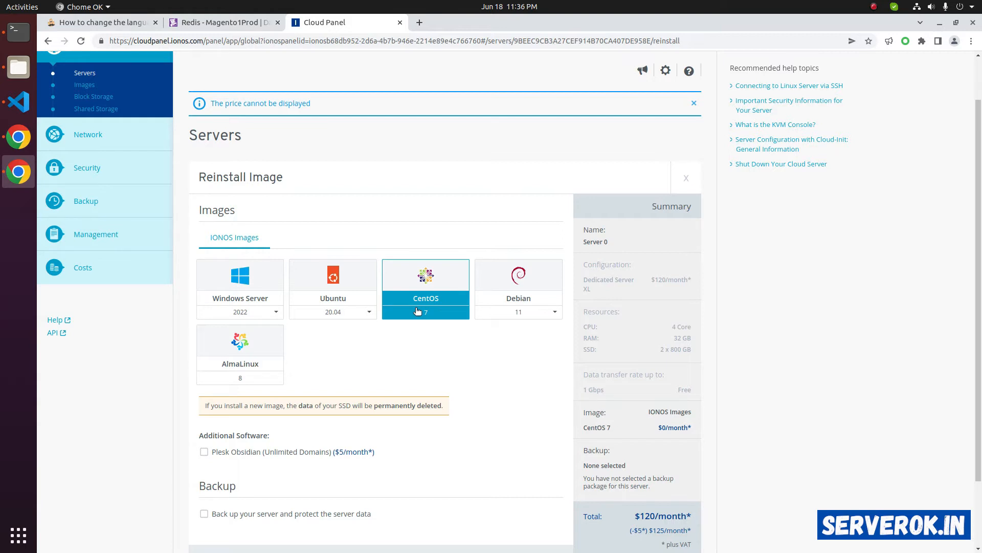
scroll("down", 3)
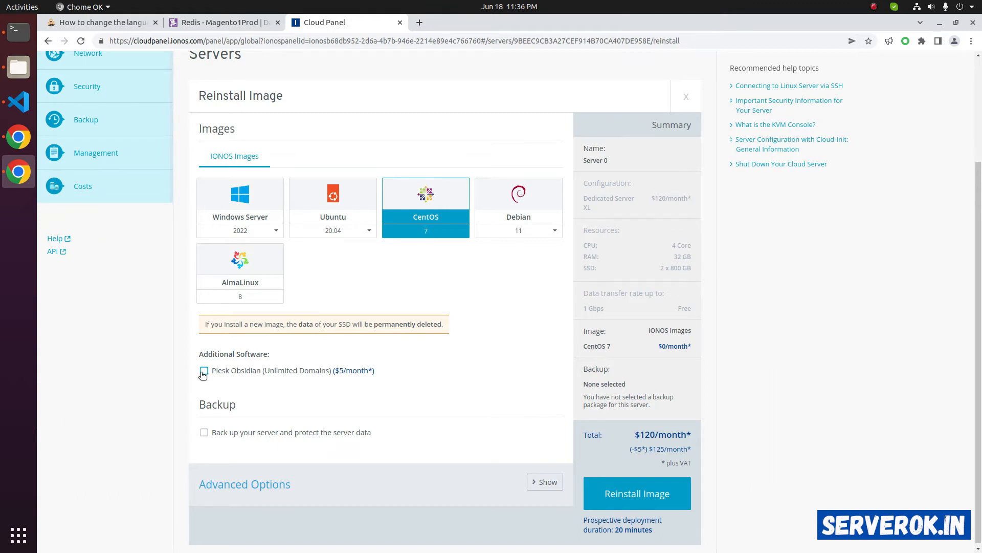
left_click(204, 369)
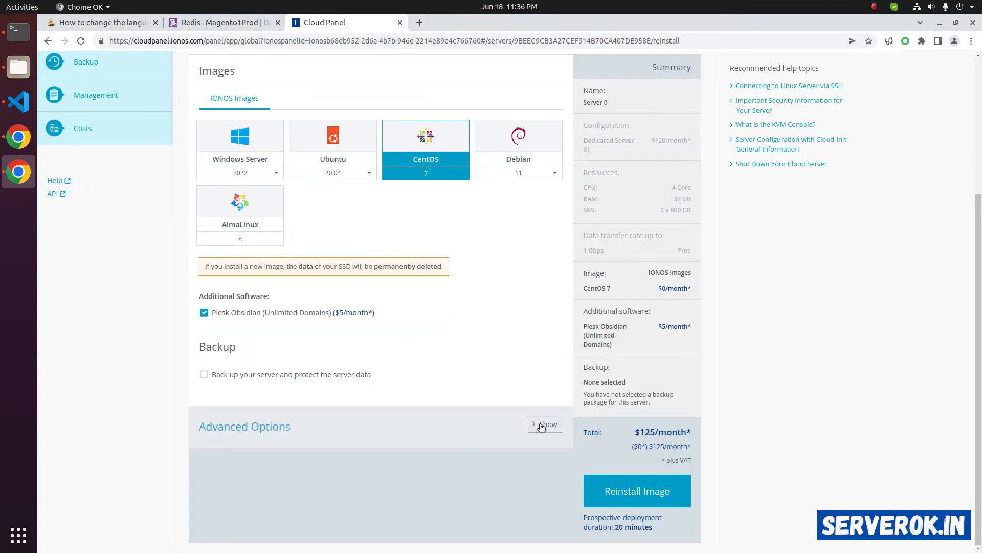
Enter and confirm the root password in Advanced Options and launch the Server 0 reinstall.
left_click(544, 423)
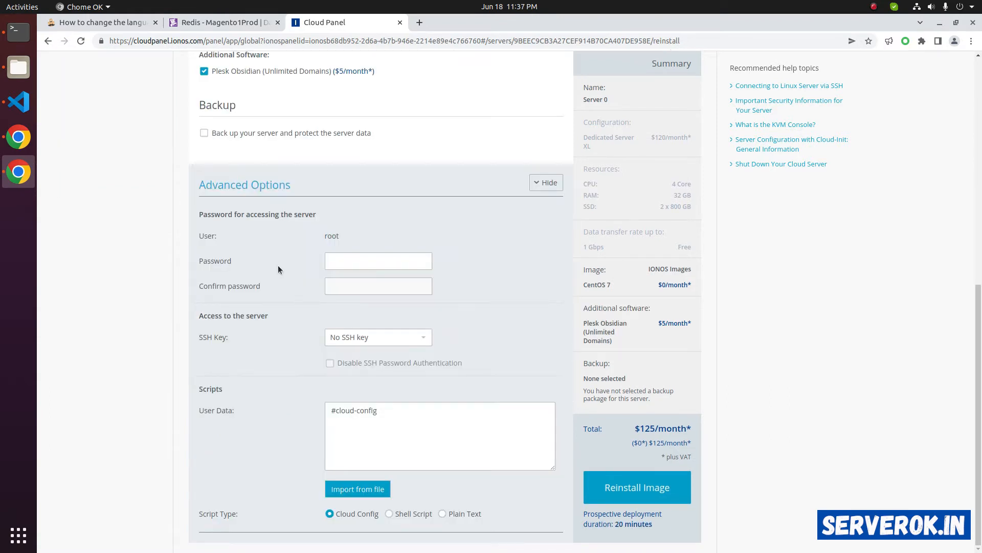
left_click(377, 260)
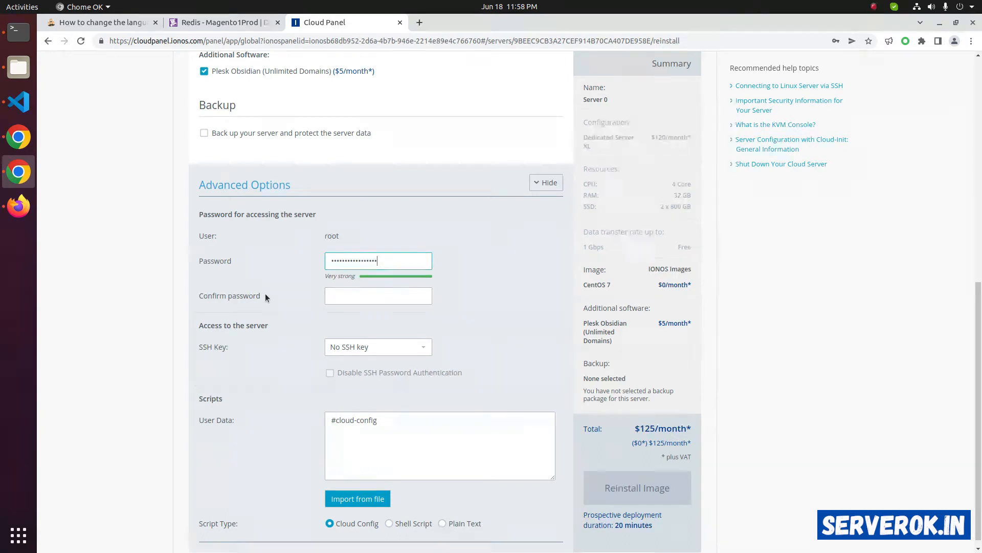
right_click(378, 295)
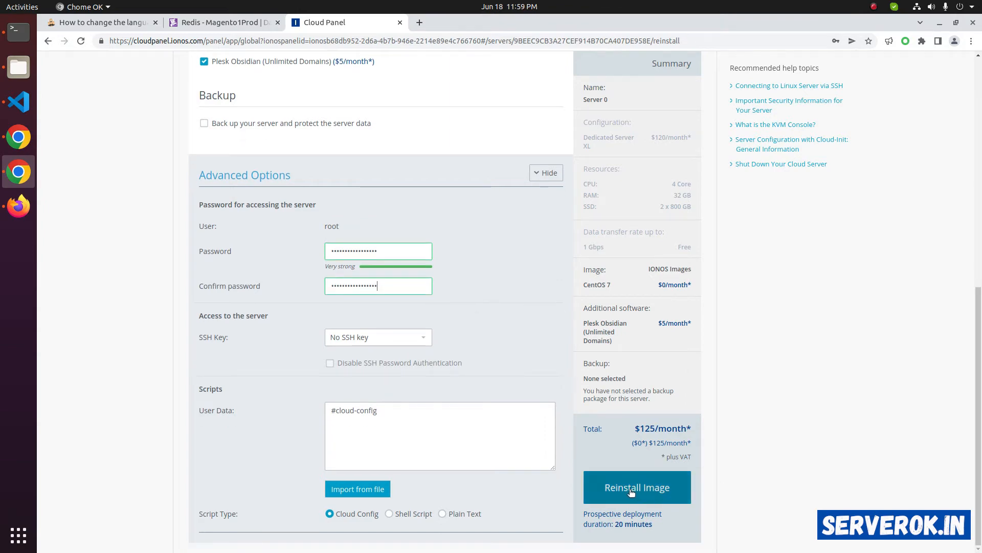
left_click(637, 487)
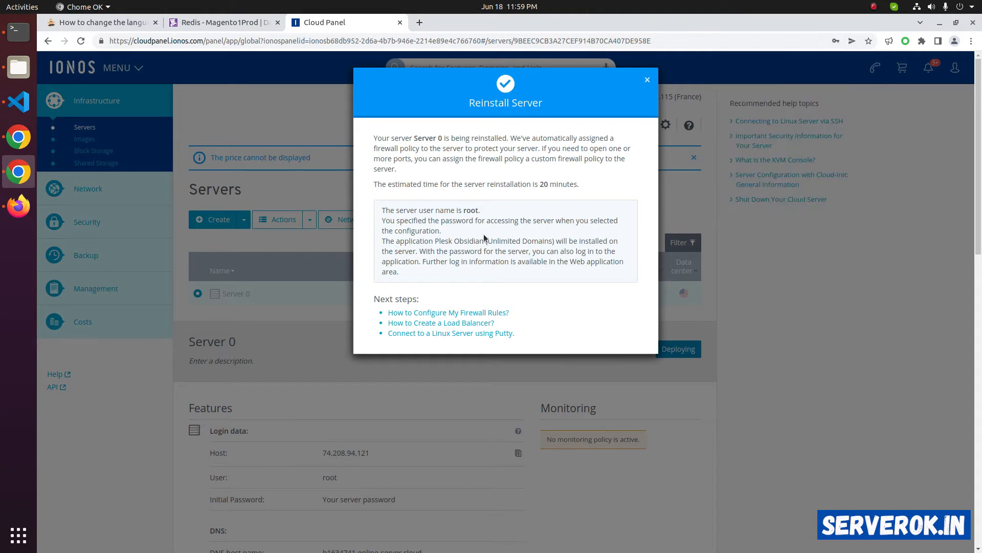
mouse_move(509, 146)
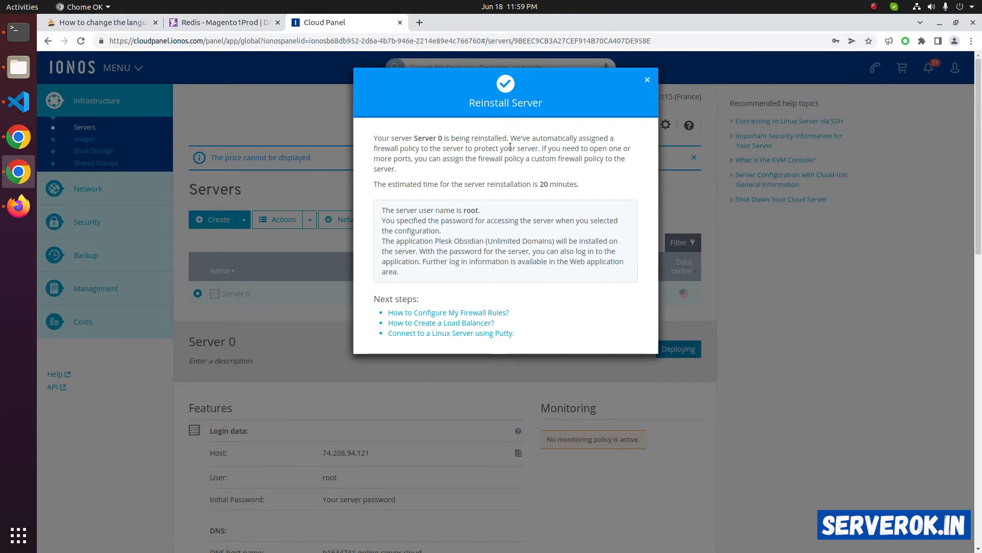
mouse_move(482, 195)
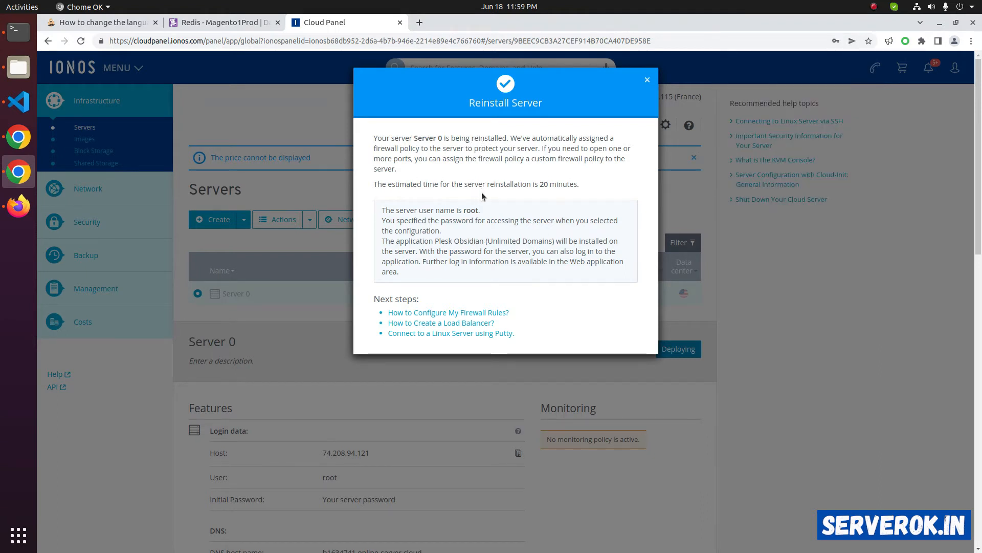
double_click(559, 184)
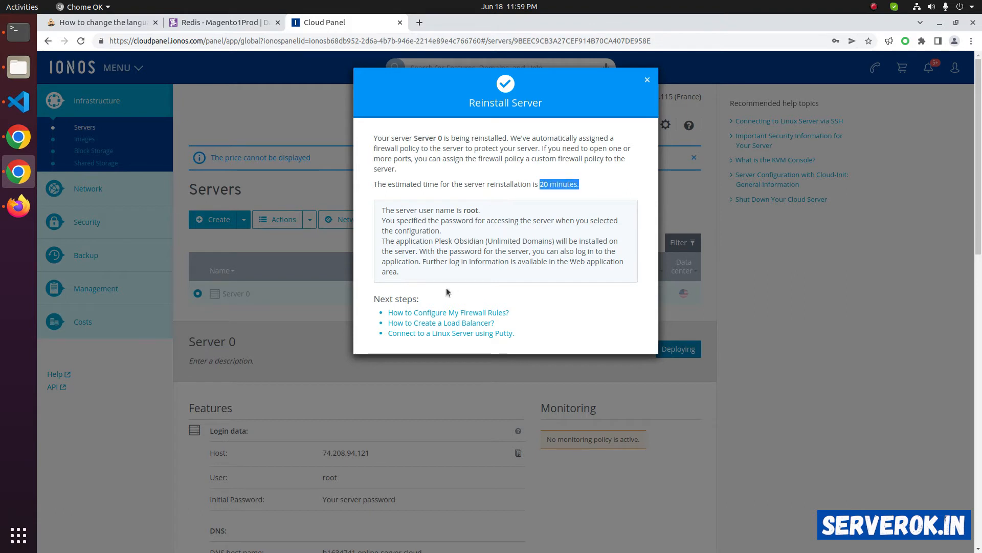
mouse_move(381, 225)
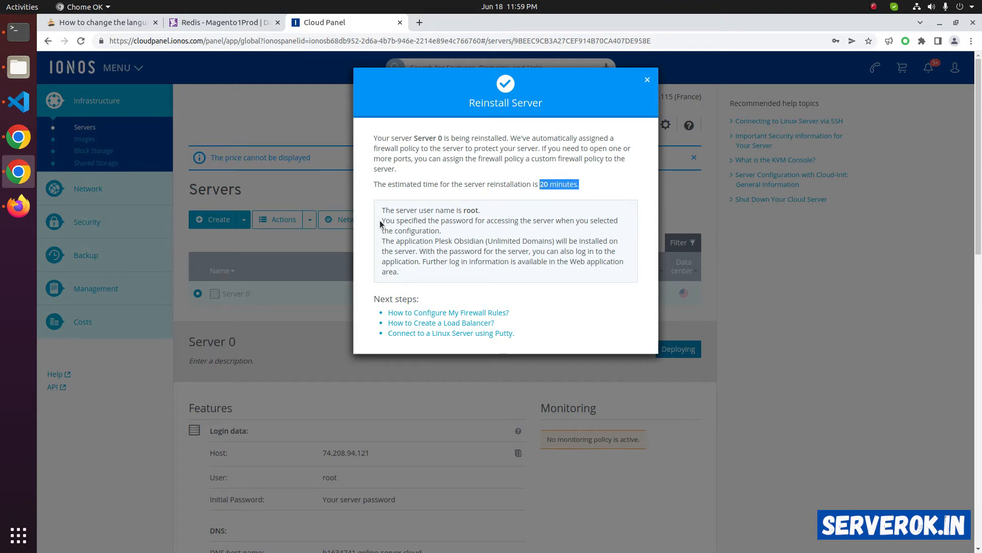
left_click_drag(382, 220, 440, 231)
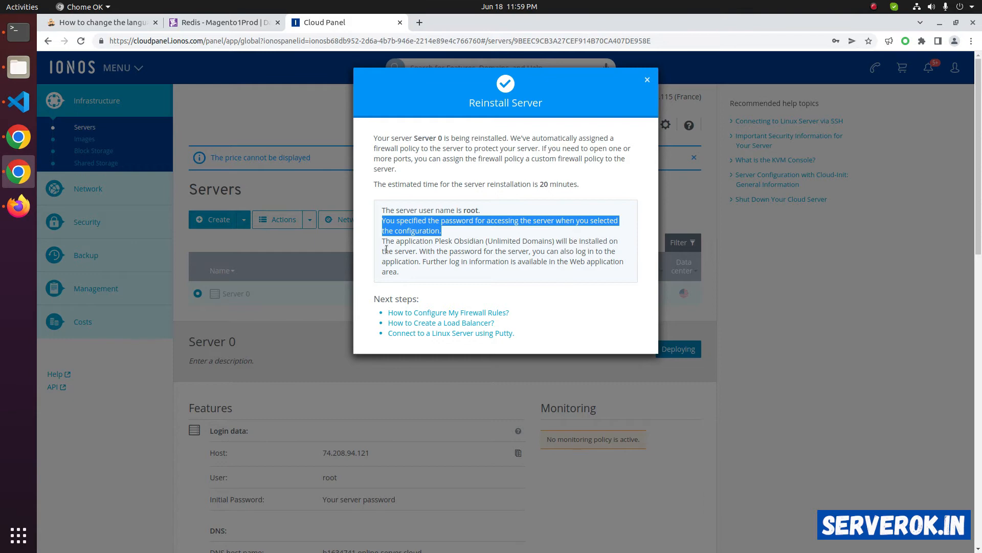
Dismiss the reinstall confirmation and watch Server 0's reinstalling status in the list.
left_click(647, 80)
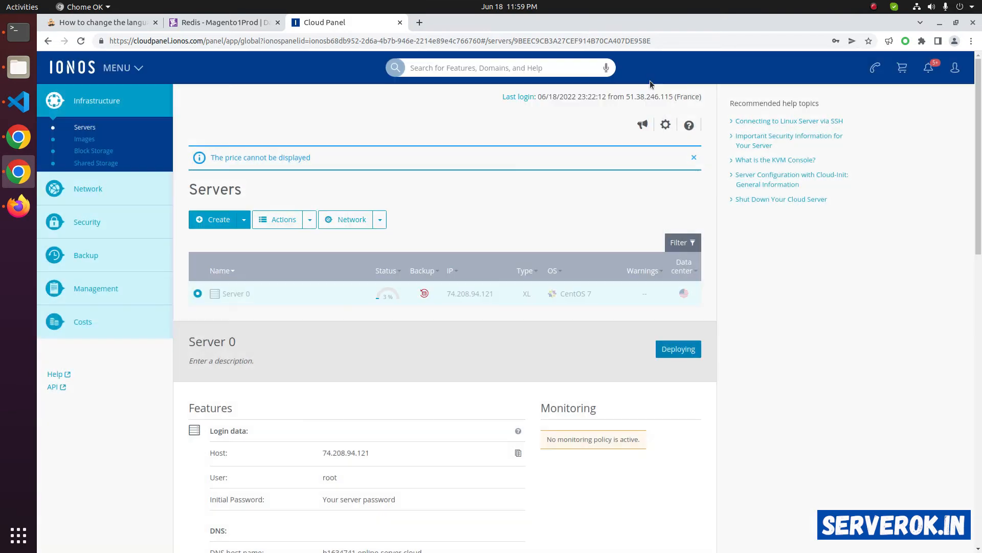
scroll("down", 3)
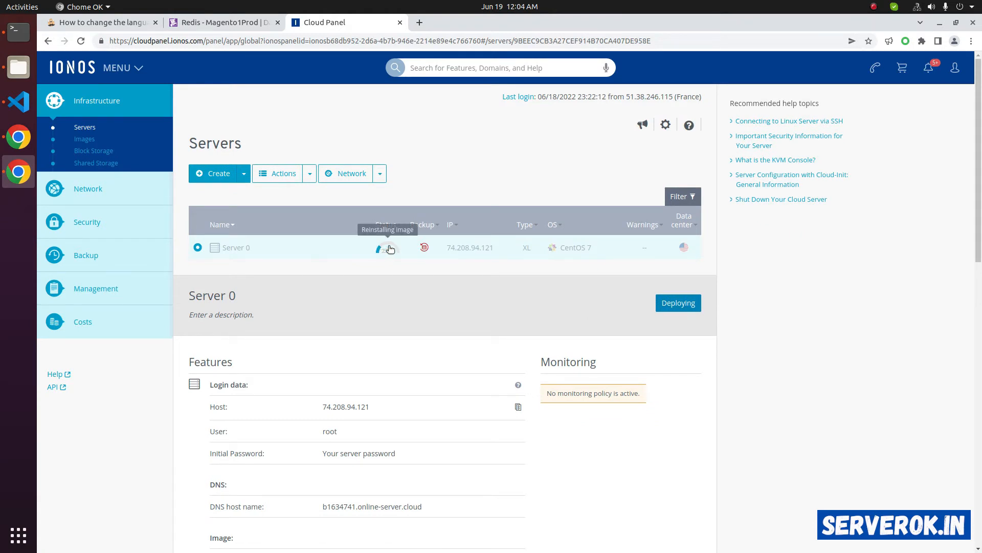
mouse_move(380, 260)
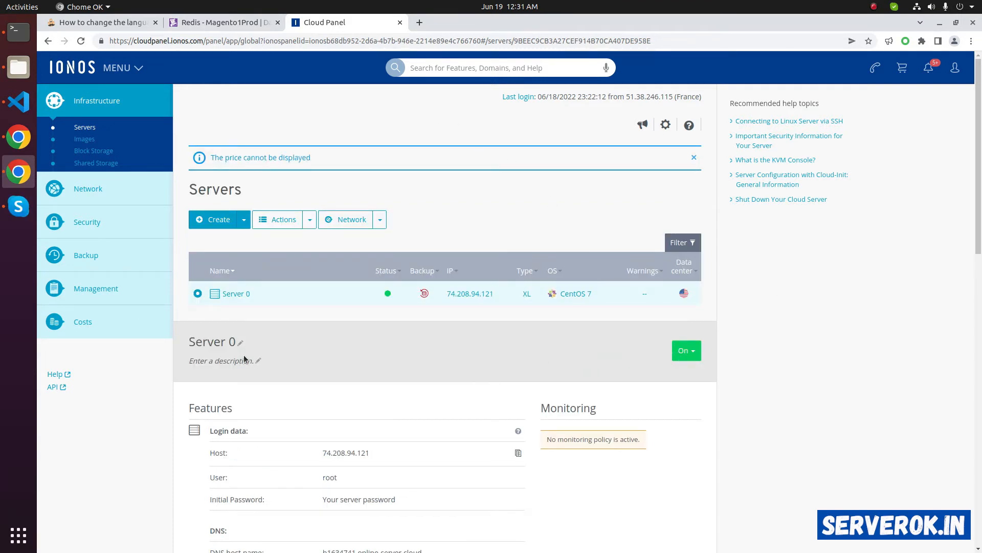
mouse_move(703, 355)
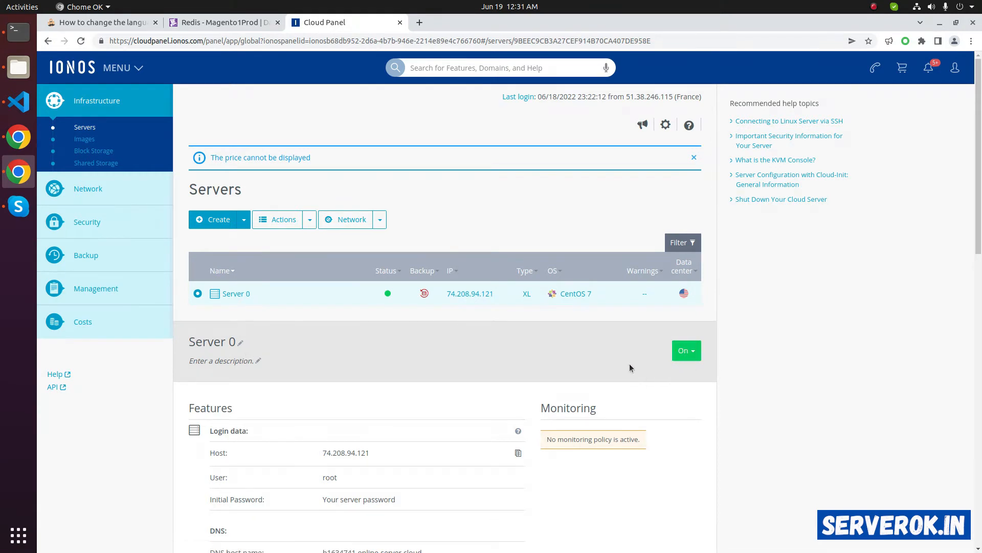
Check the power options, then launch Access VNC Console from Server 0's Actions menu.
left_click(686, 350)
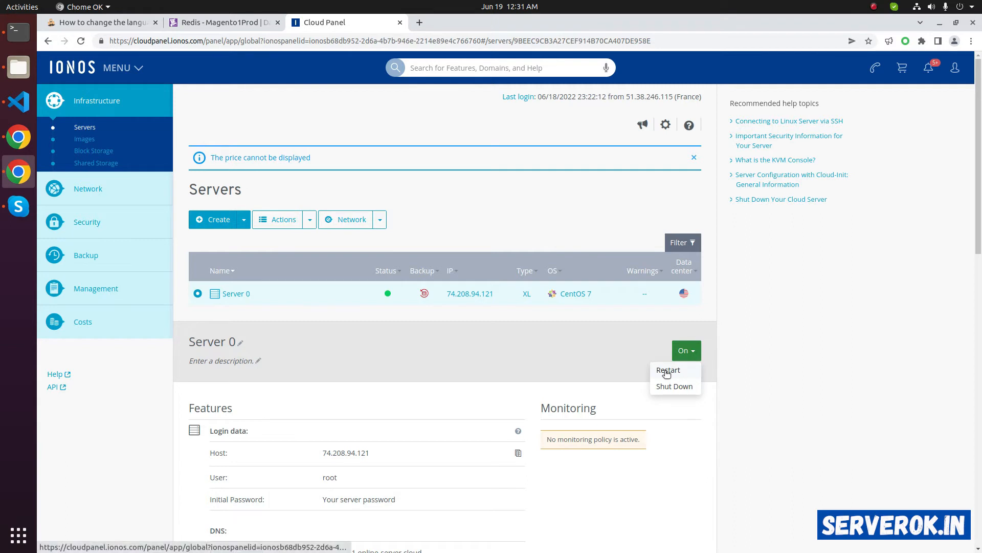
left_click(830, 386)
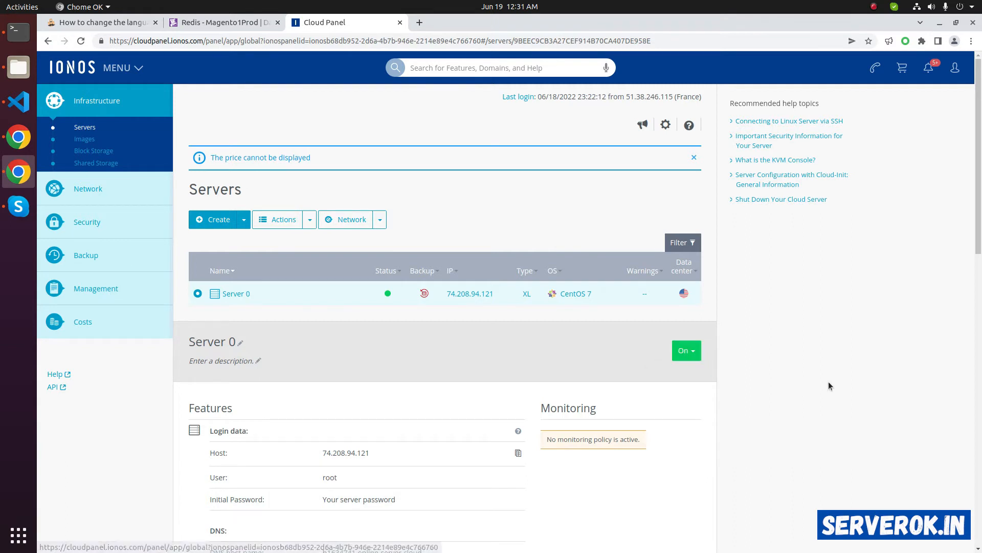
left_click(309, 219)
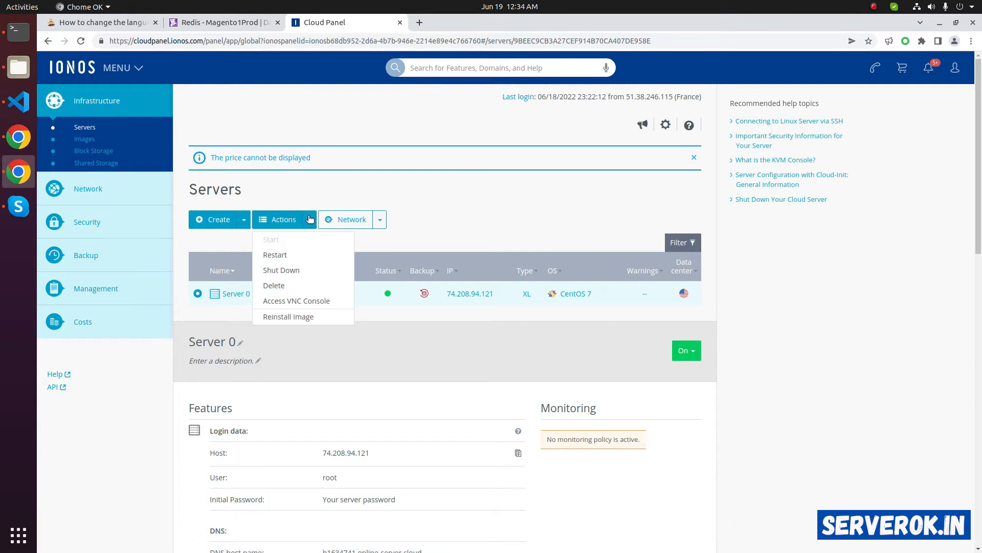
mouse_move(297, 304)
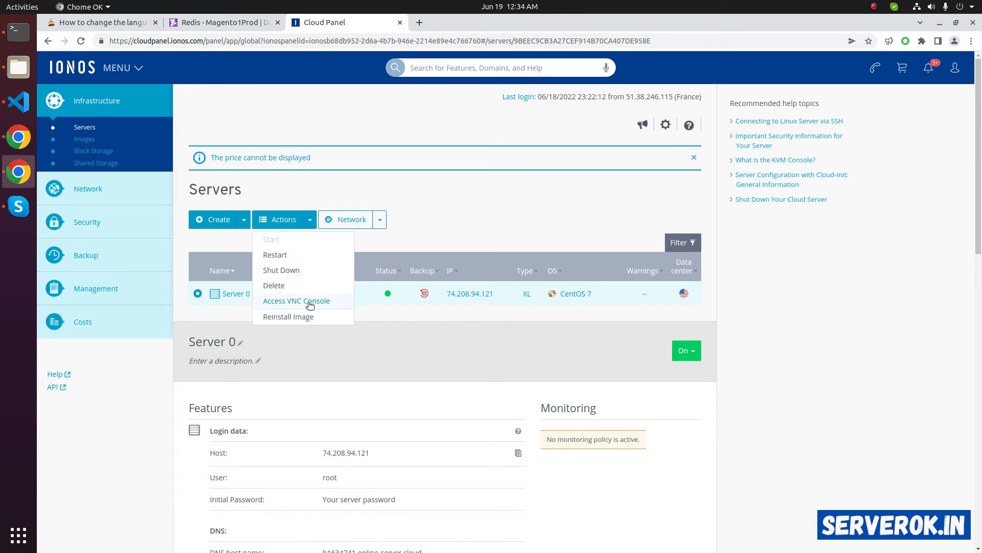
left_click(297, 300)
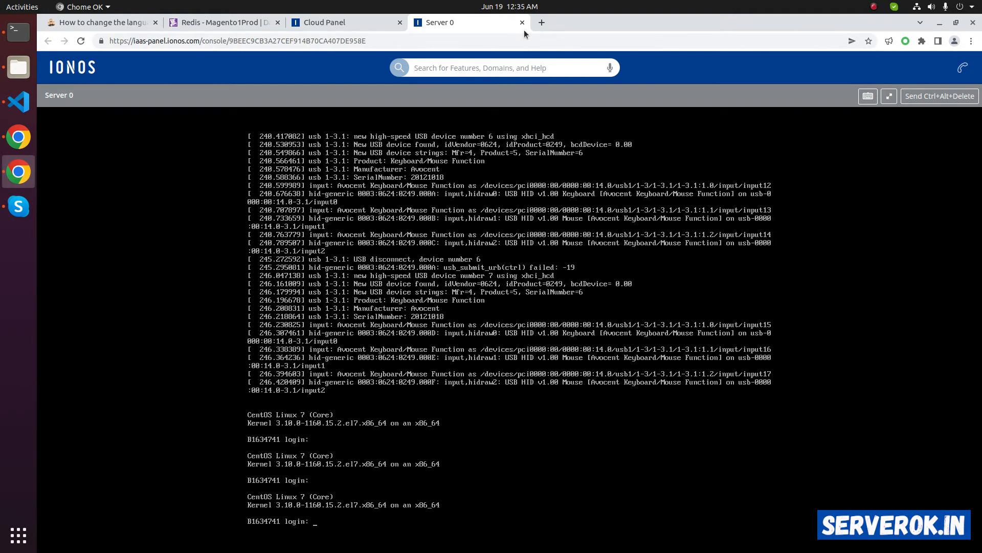
Close the console tab and return to the Cloud Panel servers list.
left_click(322, 22)
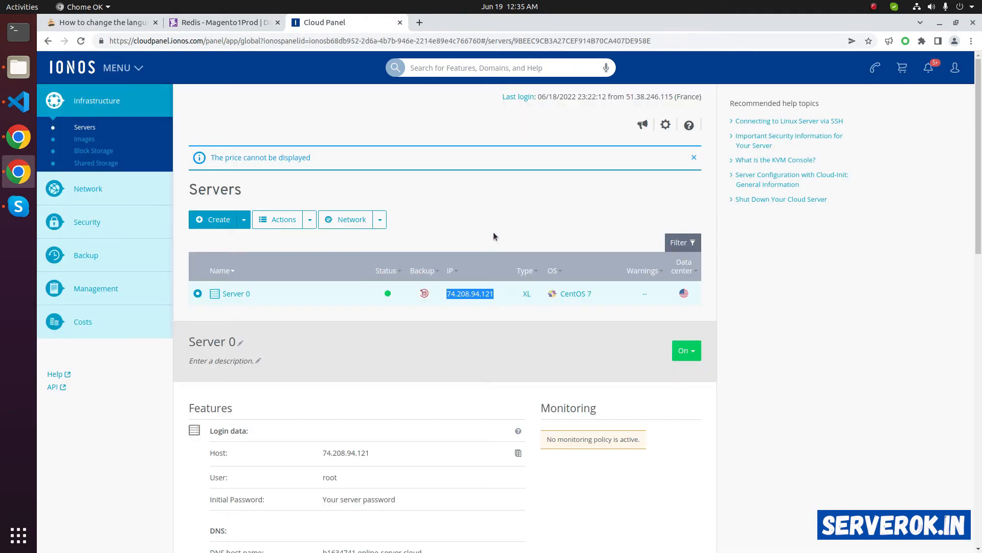
mouse_move(490, 281)
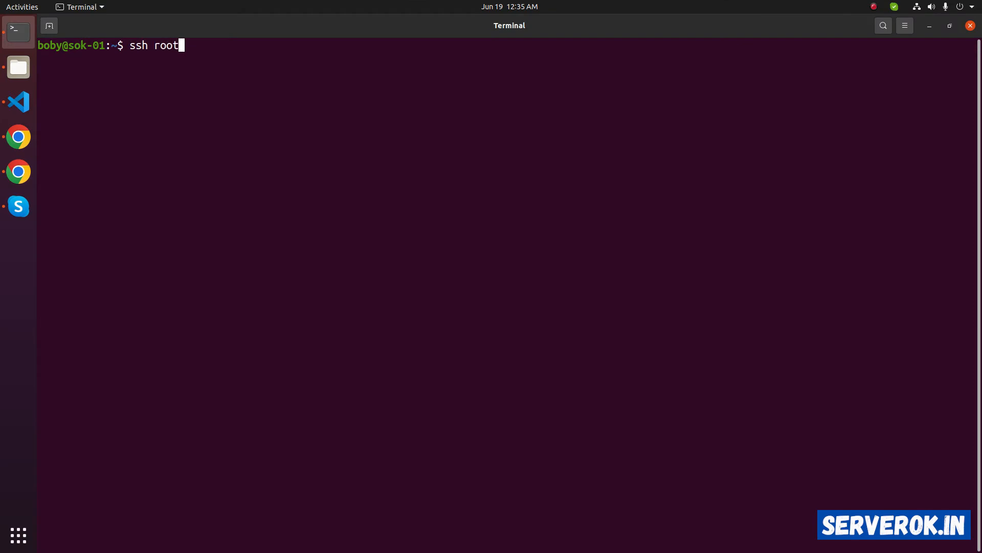
type("@74.208.94.121")
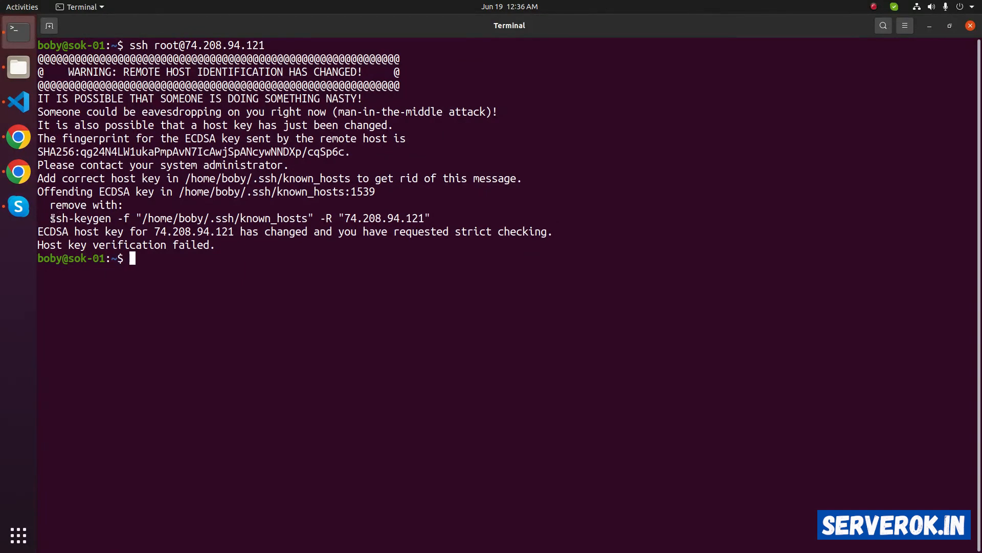
left_click_drag(51, 217, 431, 217)
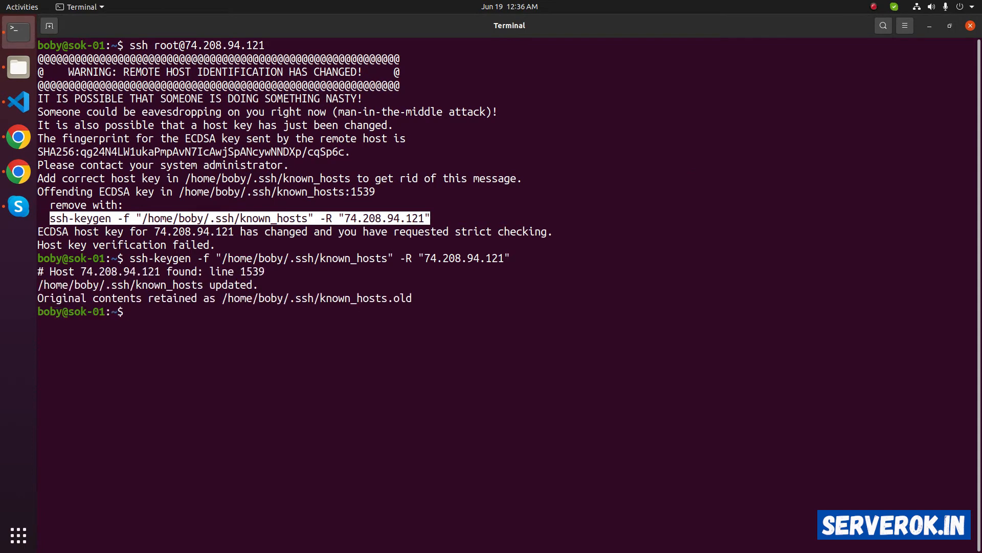
type("ssh root@74.208.94.121")
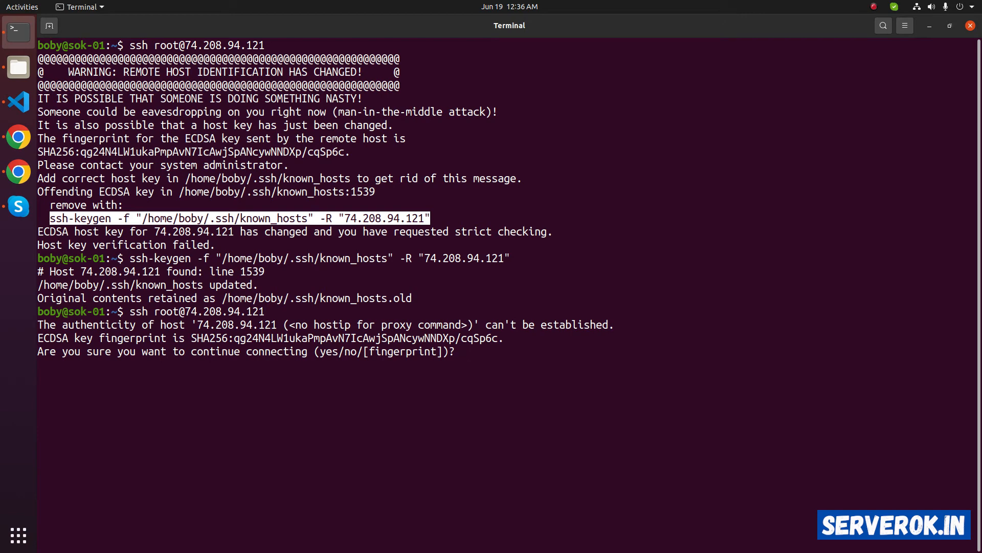
type("yes")
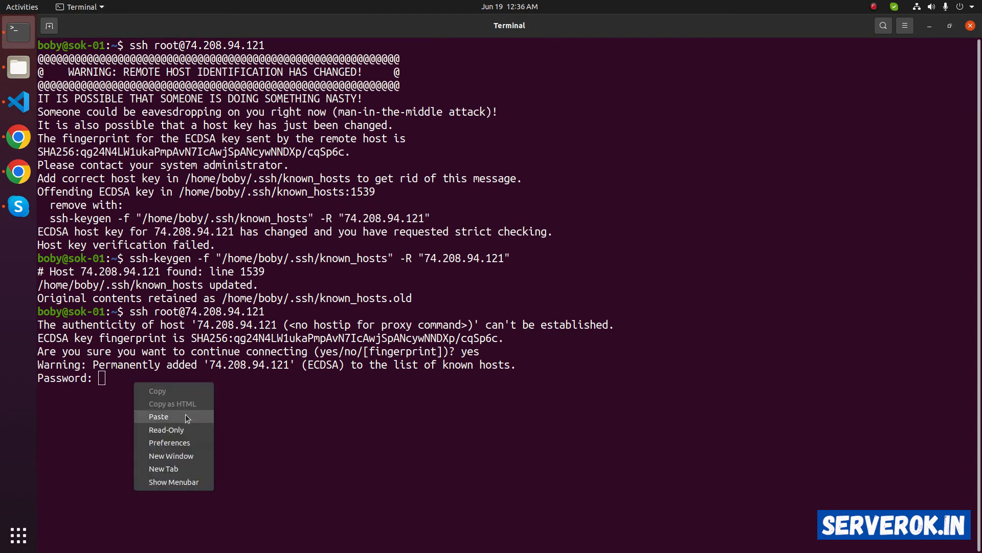
left_click(159, 416)
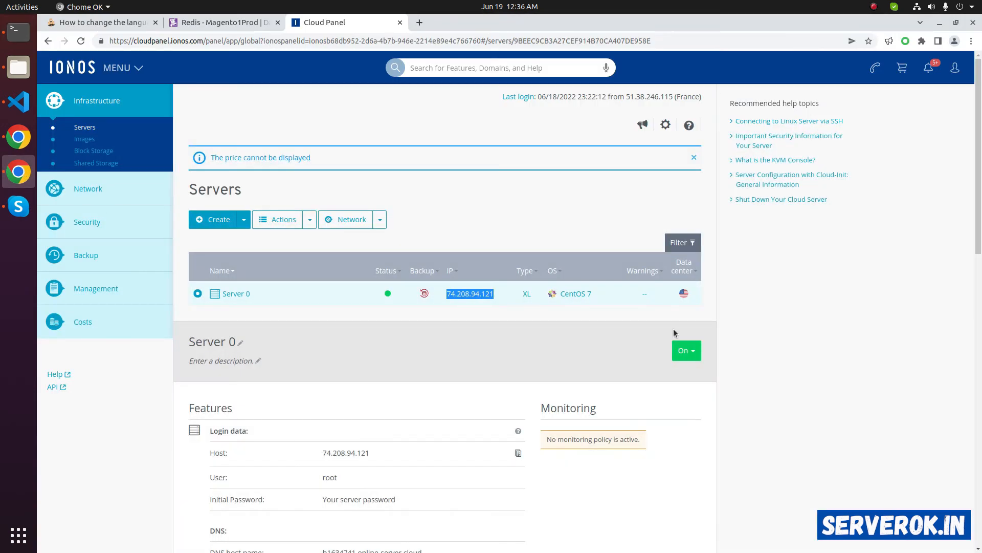
Follow the Plesk Admin area link and proceed past the certificate warning to 74.208.94.121:8443.
scroll("down", 3)
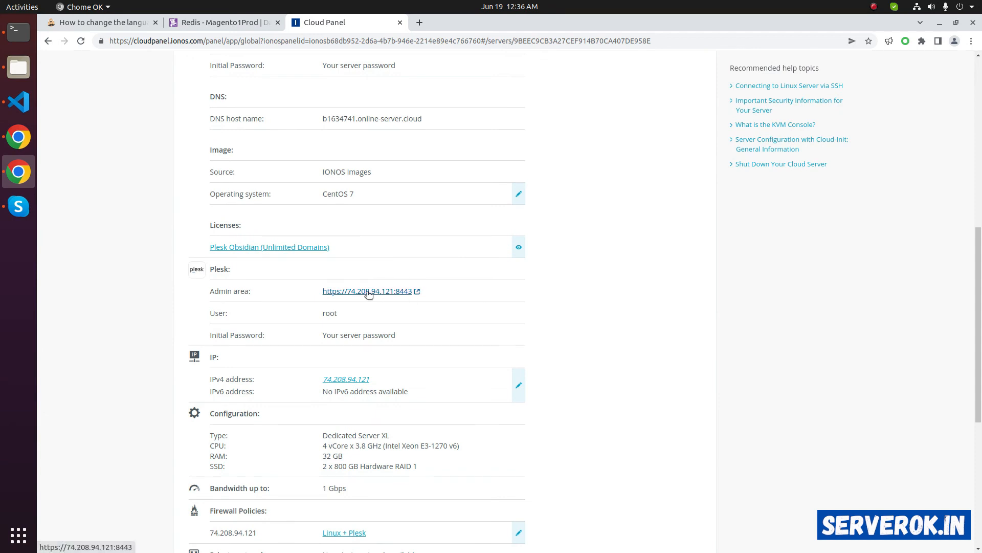
left_click(367, 291)
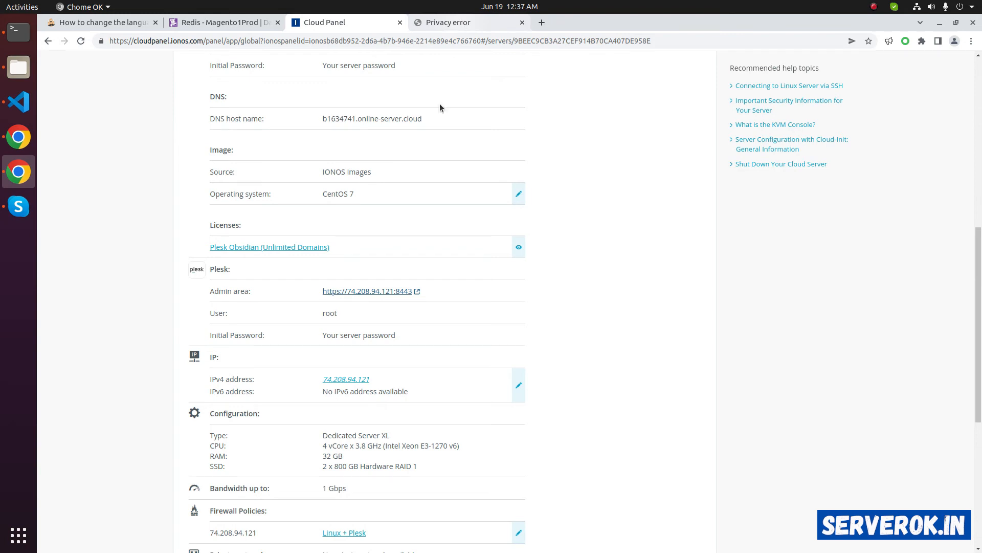
left_click(447, 22)
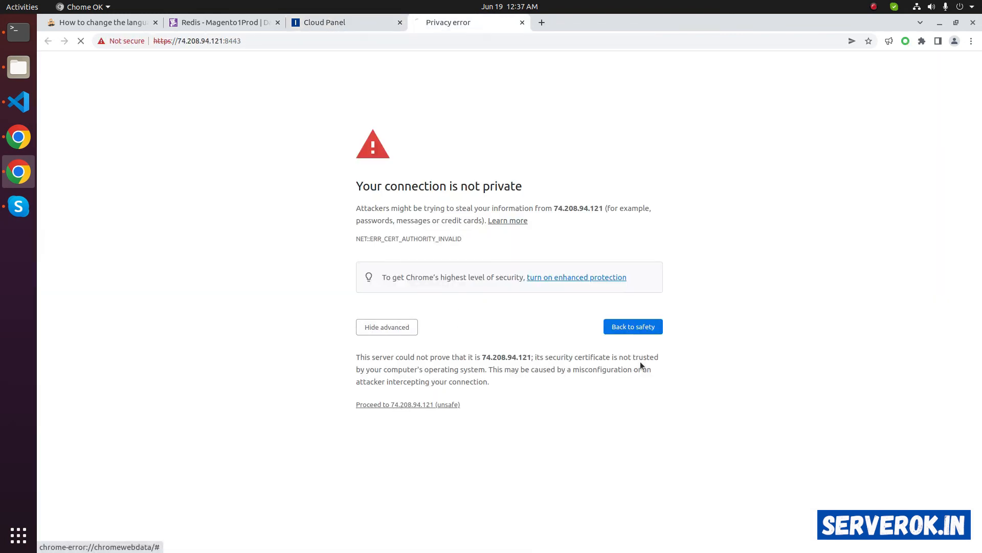
left_click(409, 404)
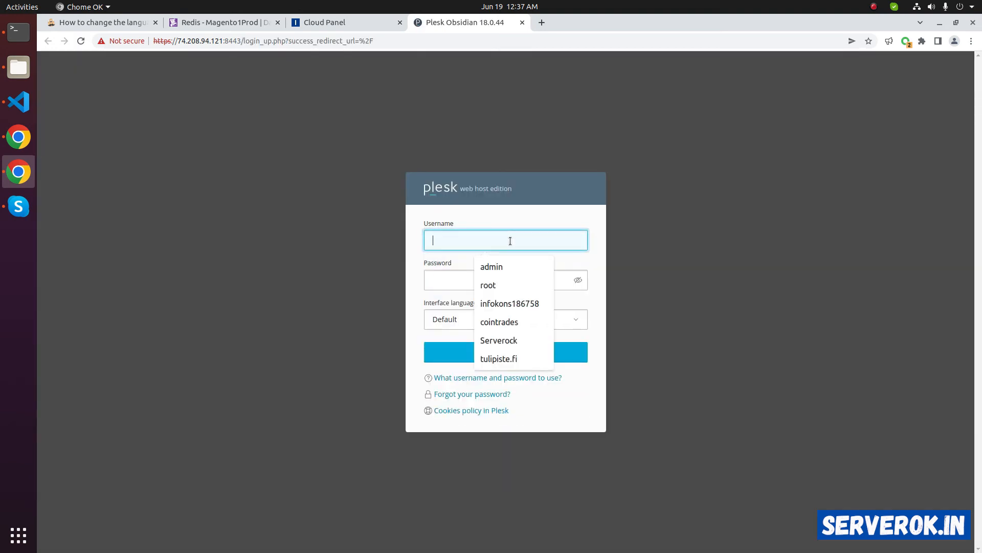
Log in to Plesk Obsidian as root with the server password.
left_click(488, 285)
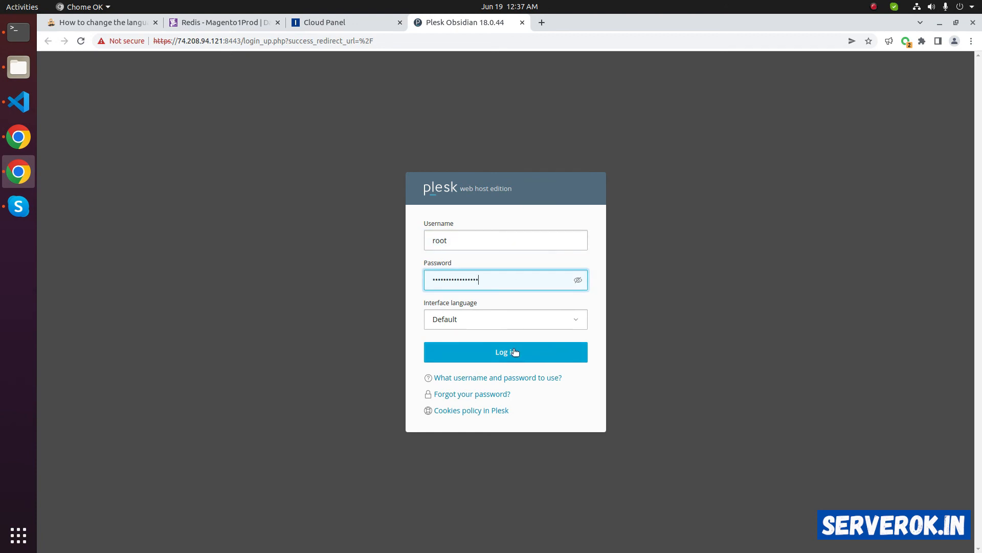
left_click(505, 351)
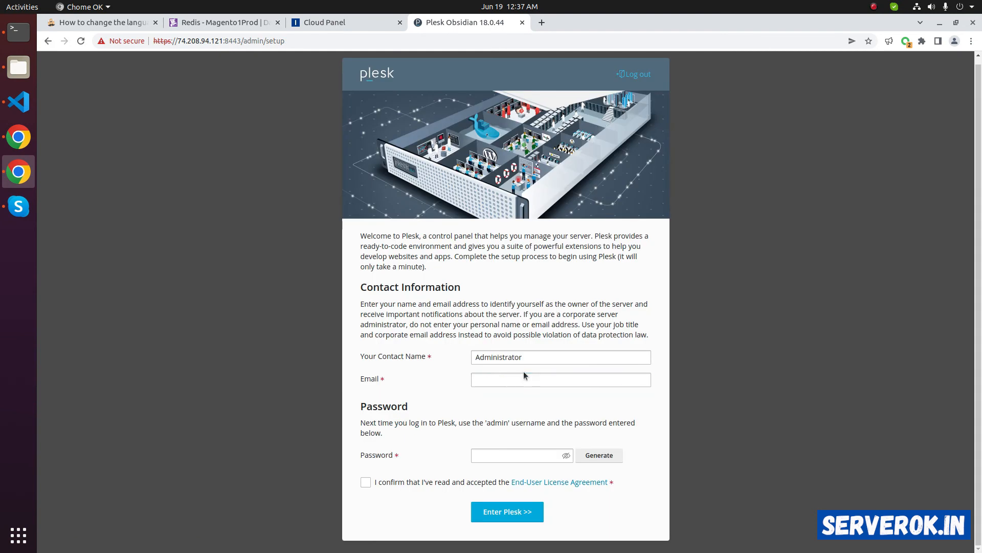
Submit the first-run setup with contact email, admin password and accepted EULA to reach the Home dashboard.
left_click(559, 378)
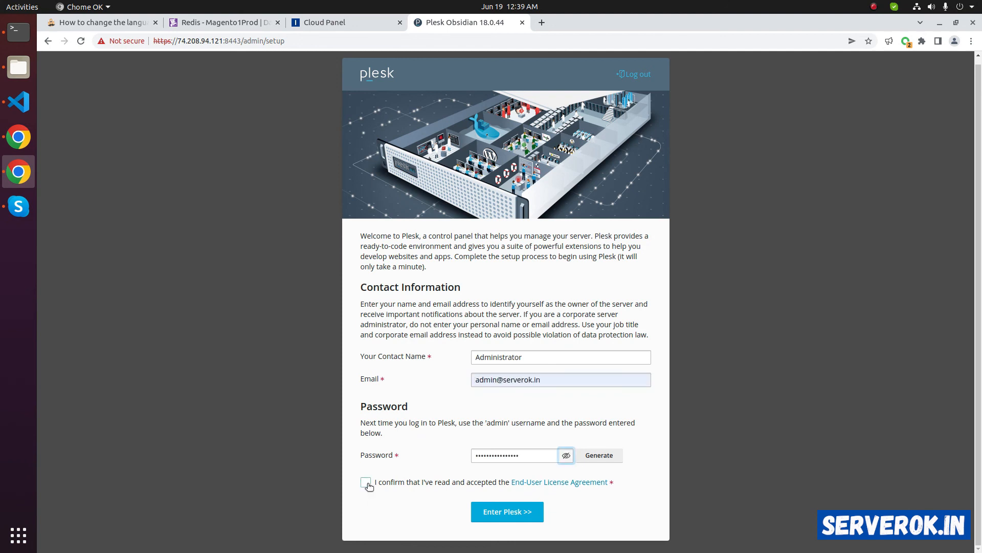
left_click(366, 482)
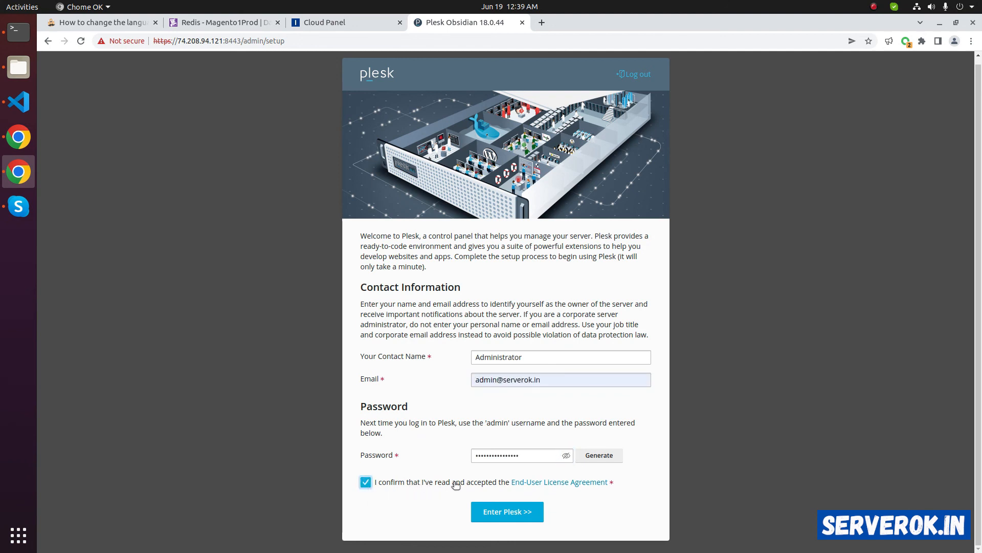
mouse_move(585, 481)
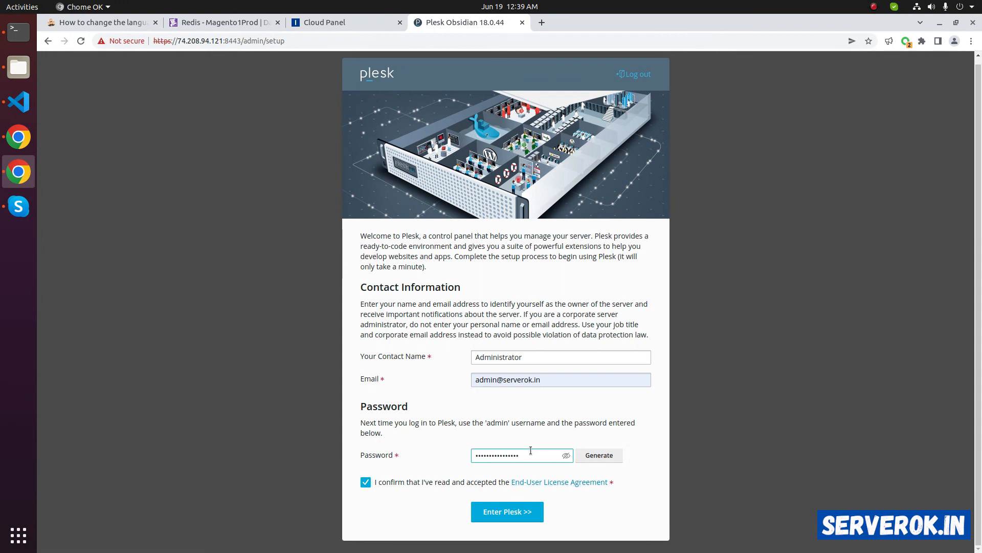
left_click(506, 511)
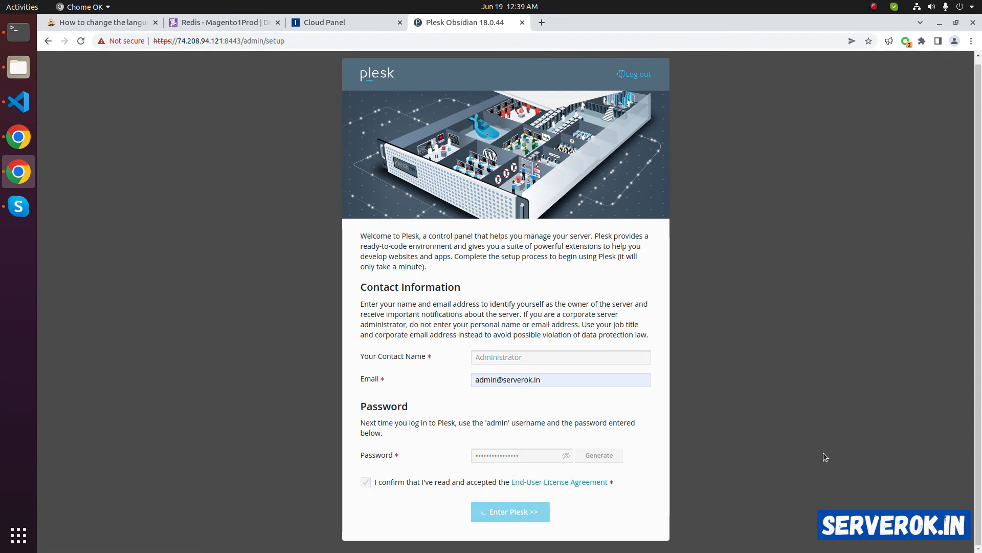
left_click(509, 511)
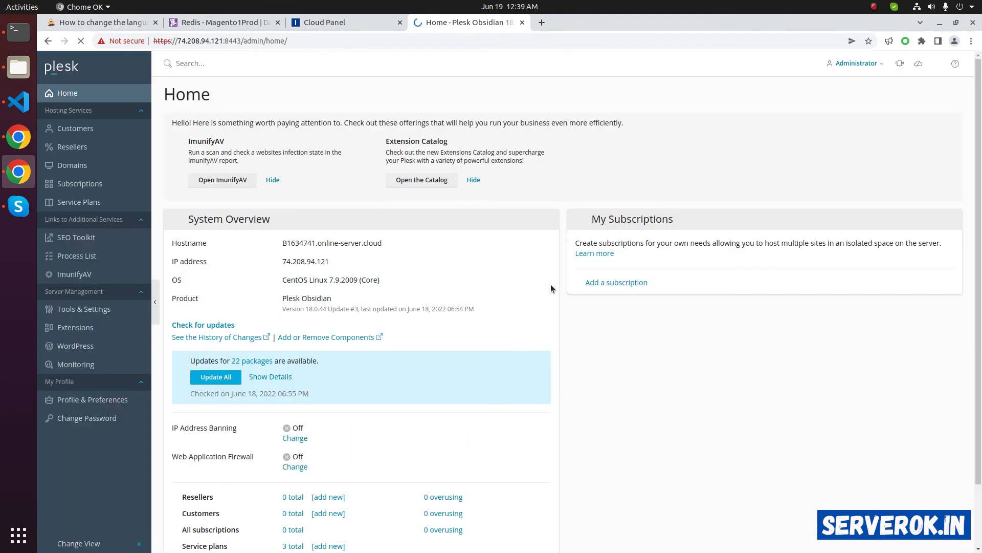